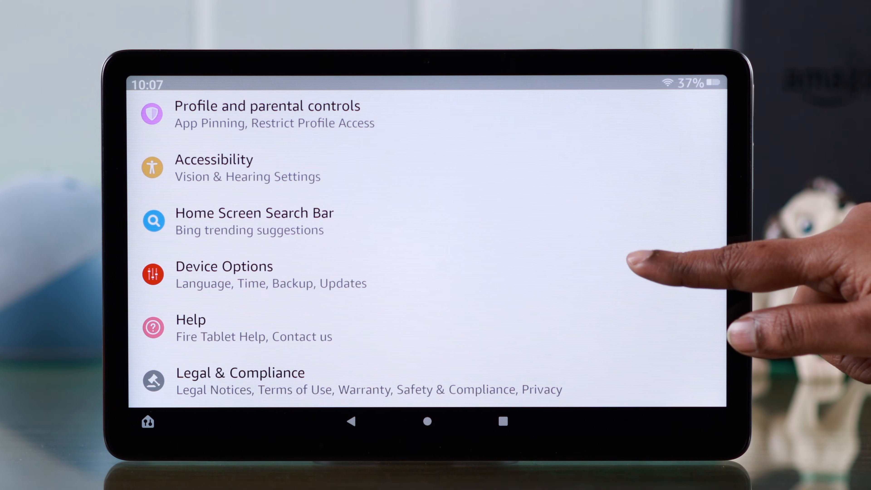
Step: Enable the cloud Backup & Restore toggle under Device Options
{"action": "left_click", "coordinate": [224, 266]}
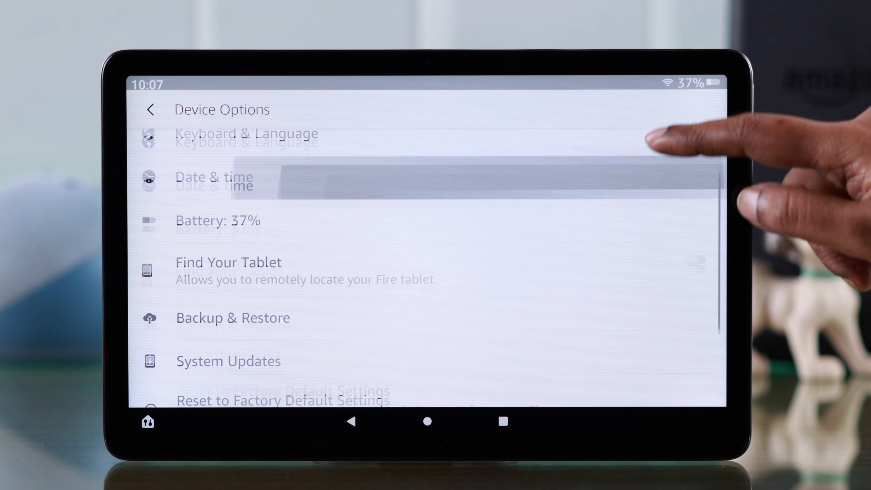
{"action": "scroll", "scroll_direction": "down", "scroll_amount": 3}
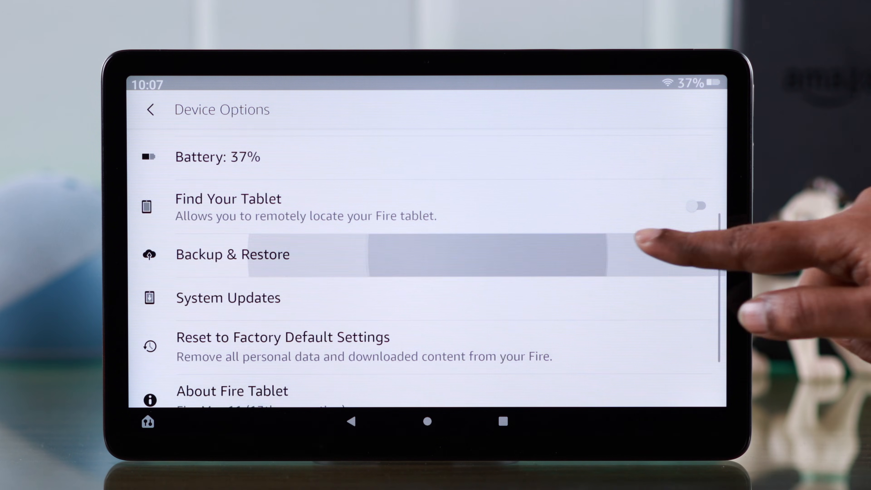
{"action": "left_click", "coordinate": [232, 254]}
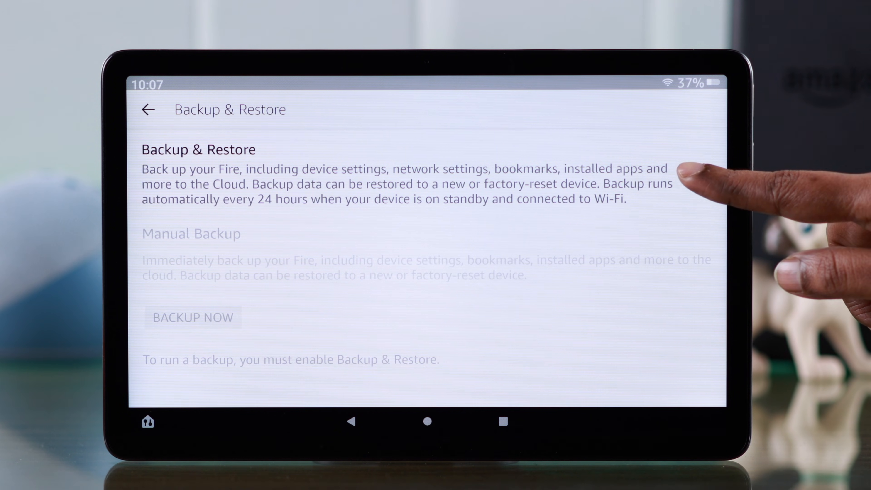
{"action": "left_click", "coordinate": [698, 173]}
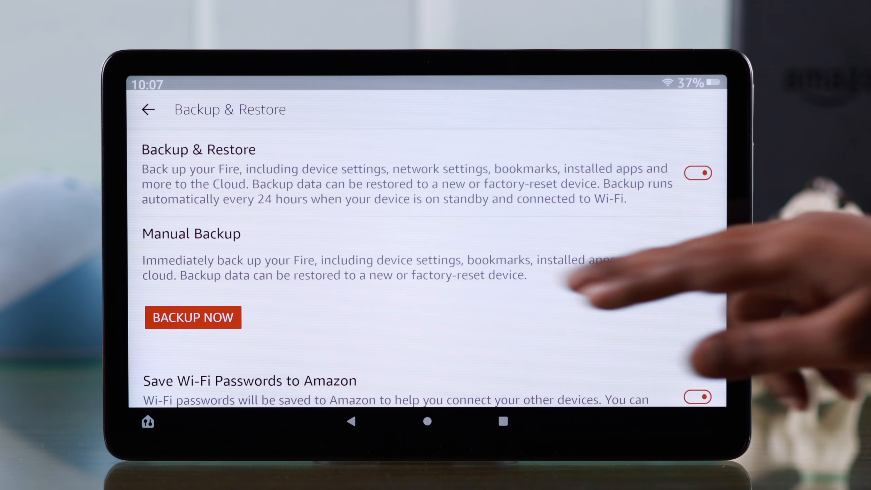
Step: Start an immediate manual cloud backup with BACKUP NOW and let it progress
{"action": "left_click", "coordinate": [193, 317]}
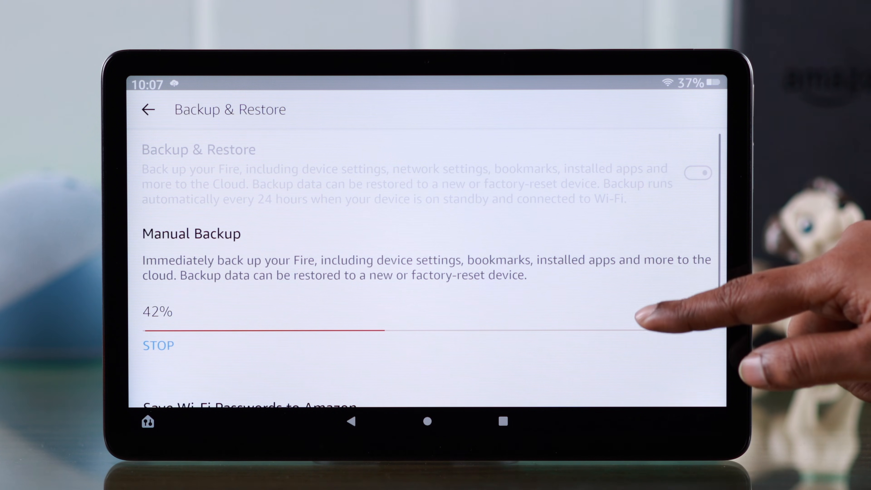
{"action": "scroll", "scroll_direction": "down", "scroll_amount": 3}
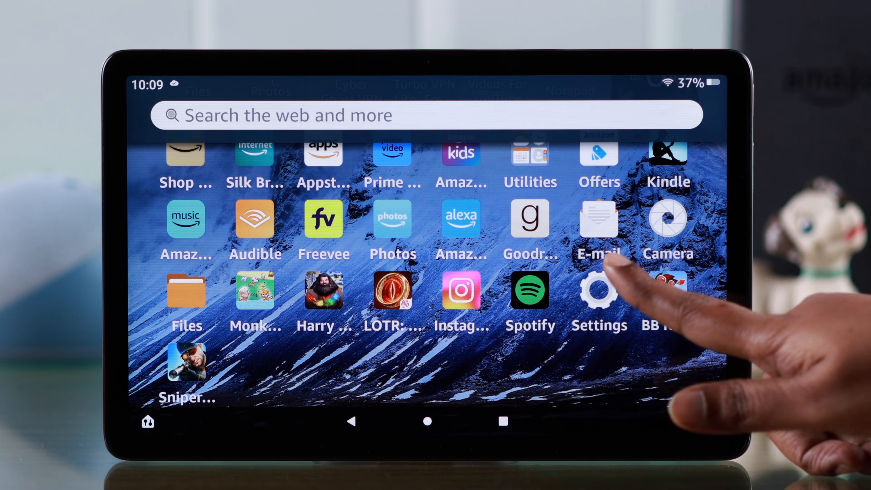
Step: Confirm Reset to Factory Default Settings from Device Options
{"action": "left_click", "coordinate": [599, 294]}
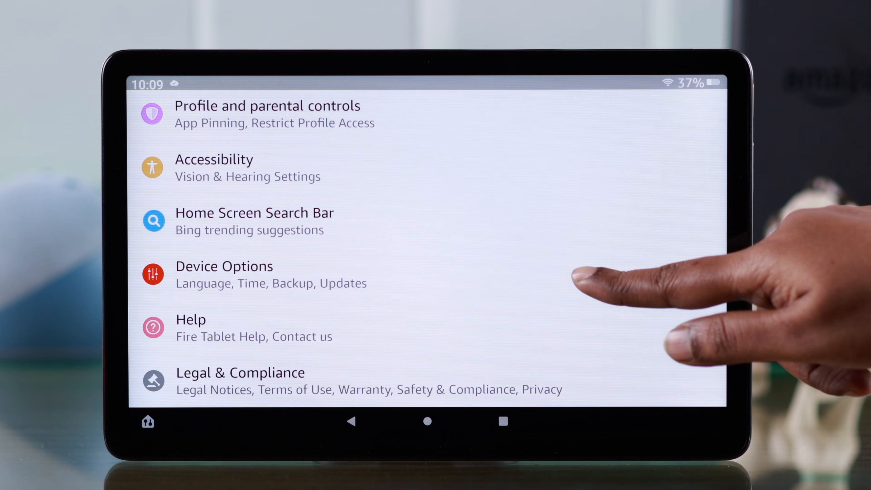
{"action": "left_click", "coordinate": [223, 274]}
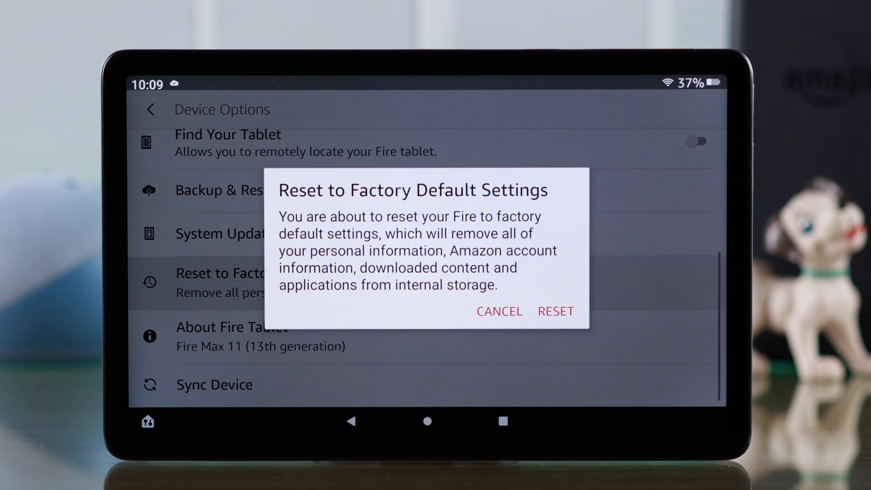
{"action": "left_click", "coordinate": [555, 311]}
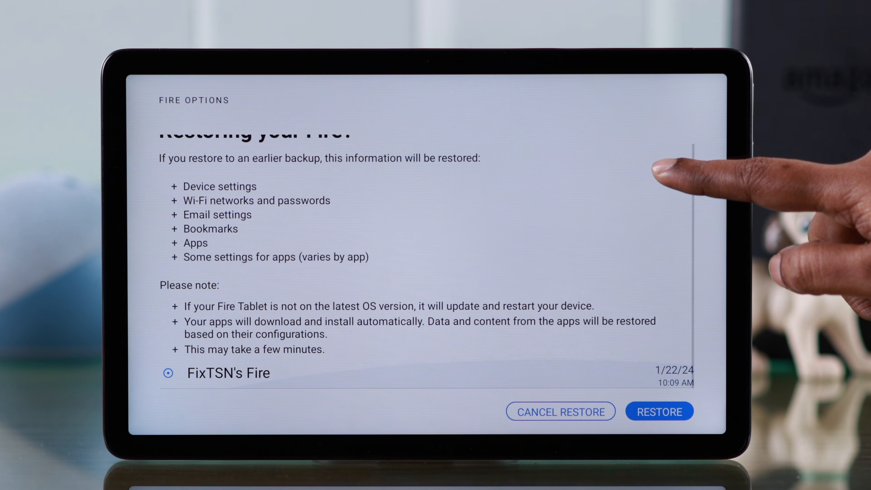
Step: Restore from today's cloud backup and continue past the Fire Options page
{"action": "scroll", "scroll_direction": "up", "scroll_amount": 3}
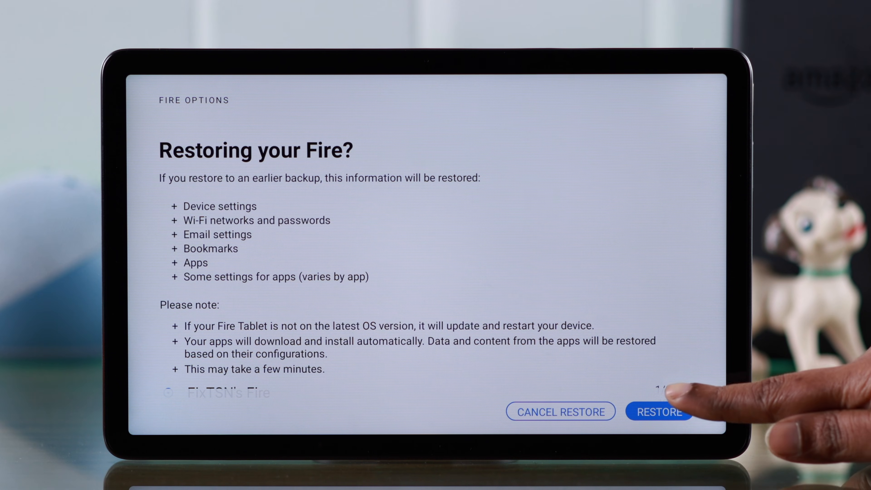
{"action": "left_click", "coordinate": [658, 412]}
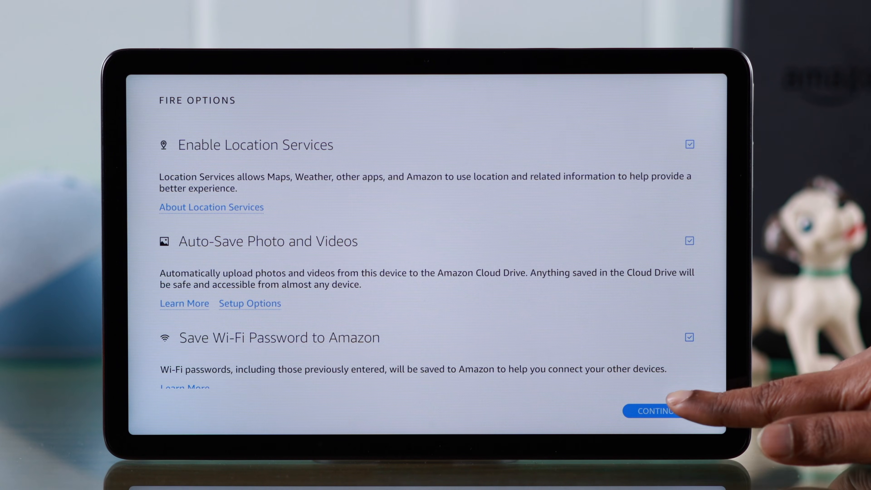
{"action": "left_click", "coordinate": [655, 411]}
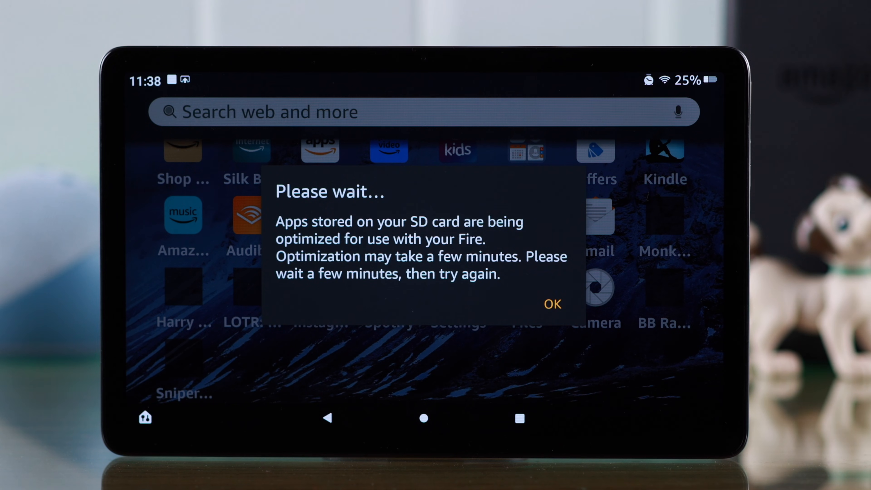
Step: Dismiss the Please wait notice and launch Amazon Photos
{"action": "left_click", "coordinate": [551, 304]}
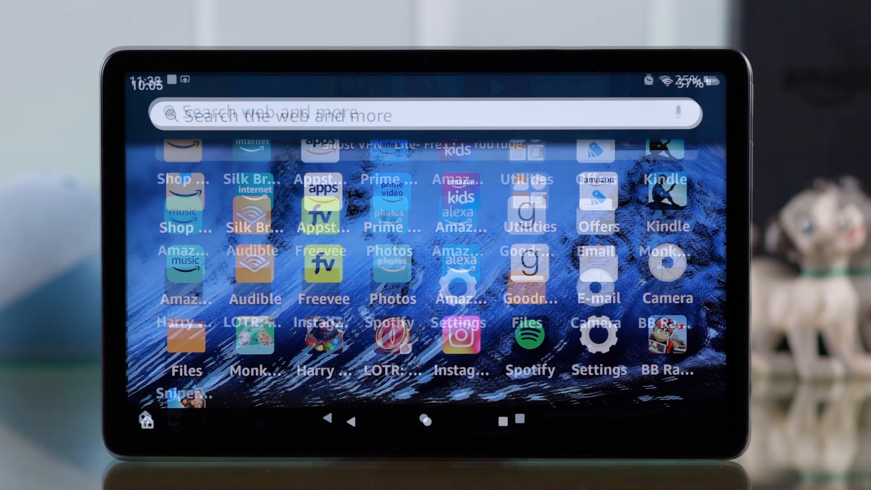
{"action": "left_click", "coordinate": [393, 270]}
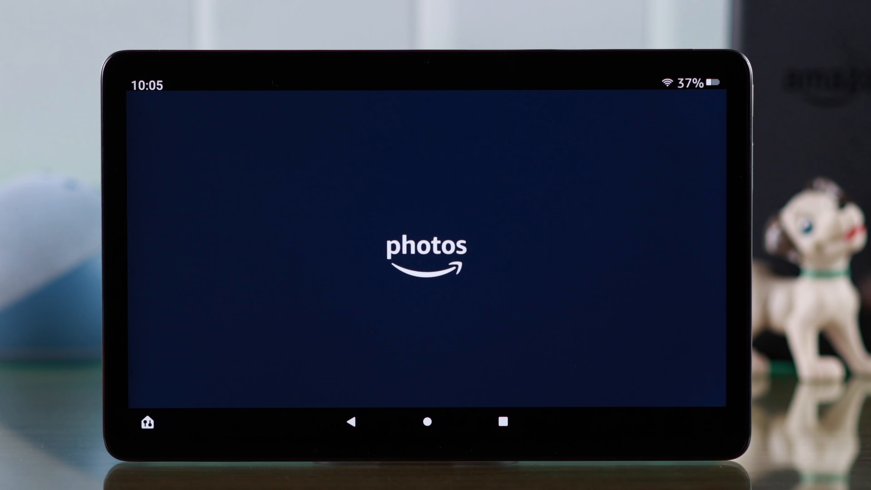